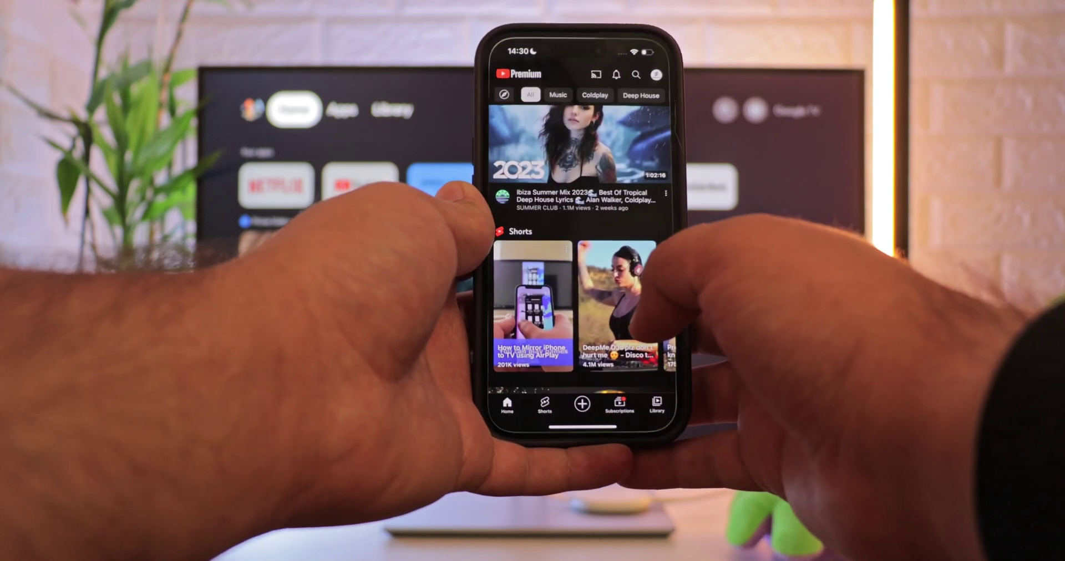
Start playing the Ibiza Summer Mix 2023 video from the Home feed
left_click(552, 163)
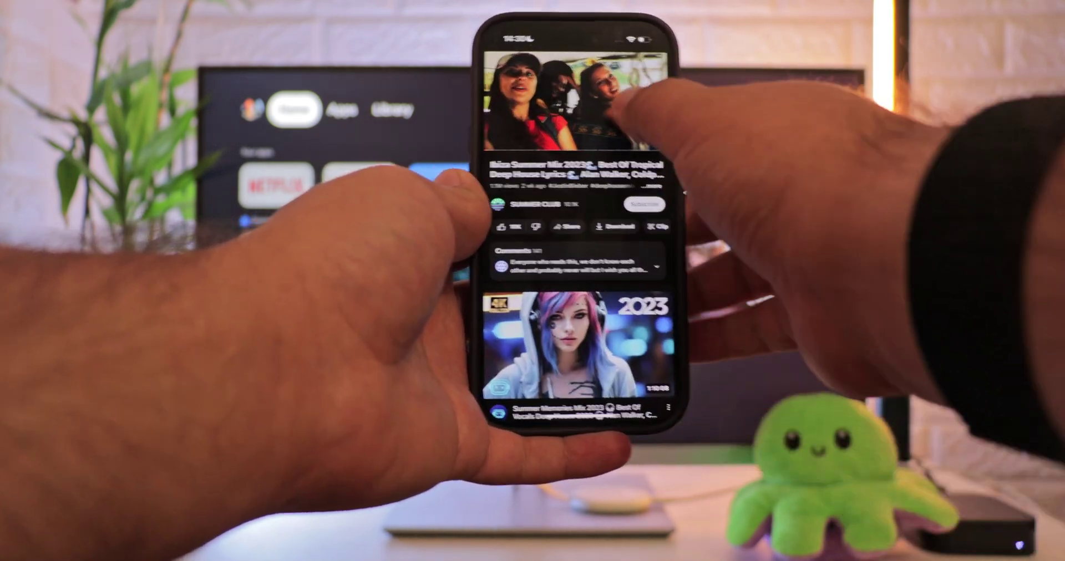